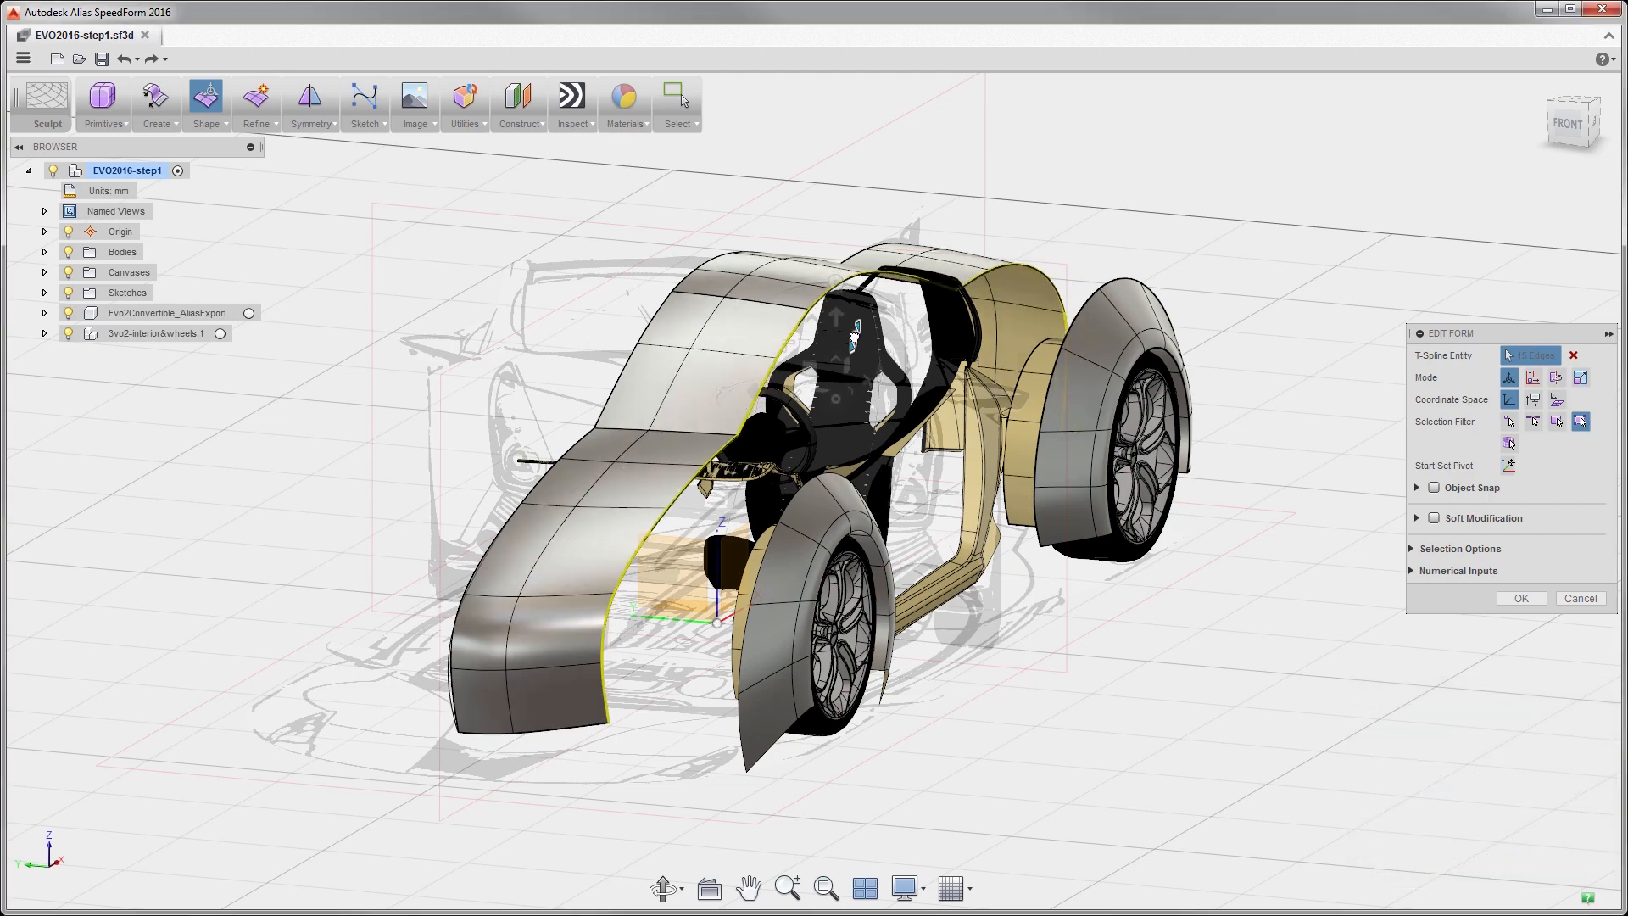
Select a T-spline body panel to begin reshaping it around the interior and wheels.
left_click(239, 34)
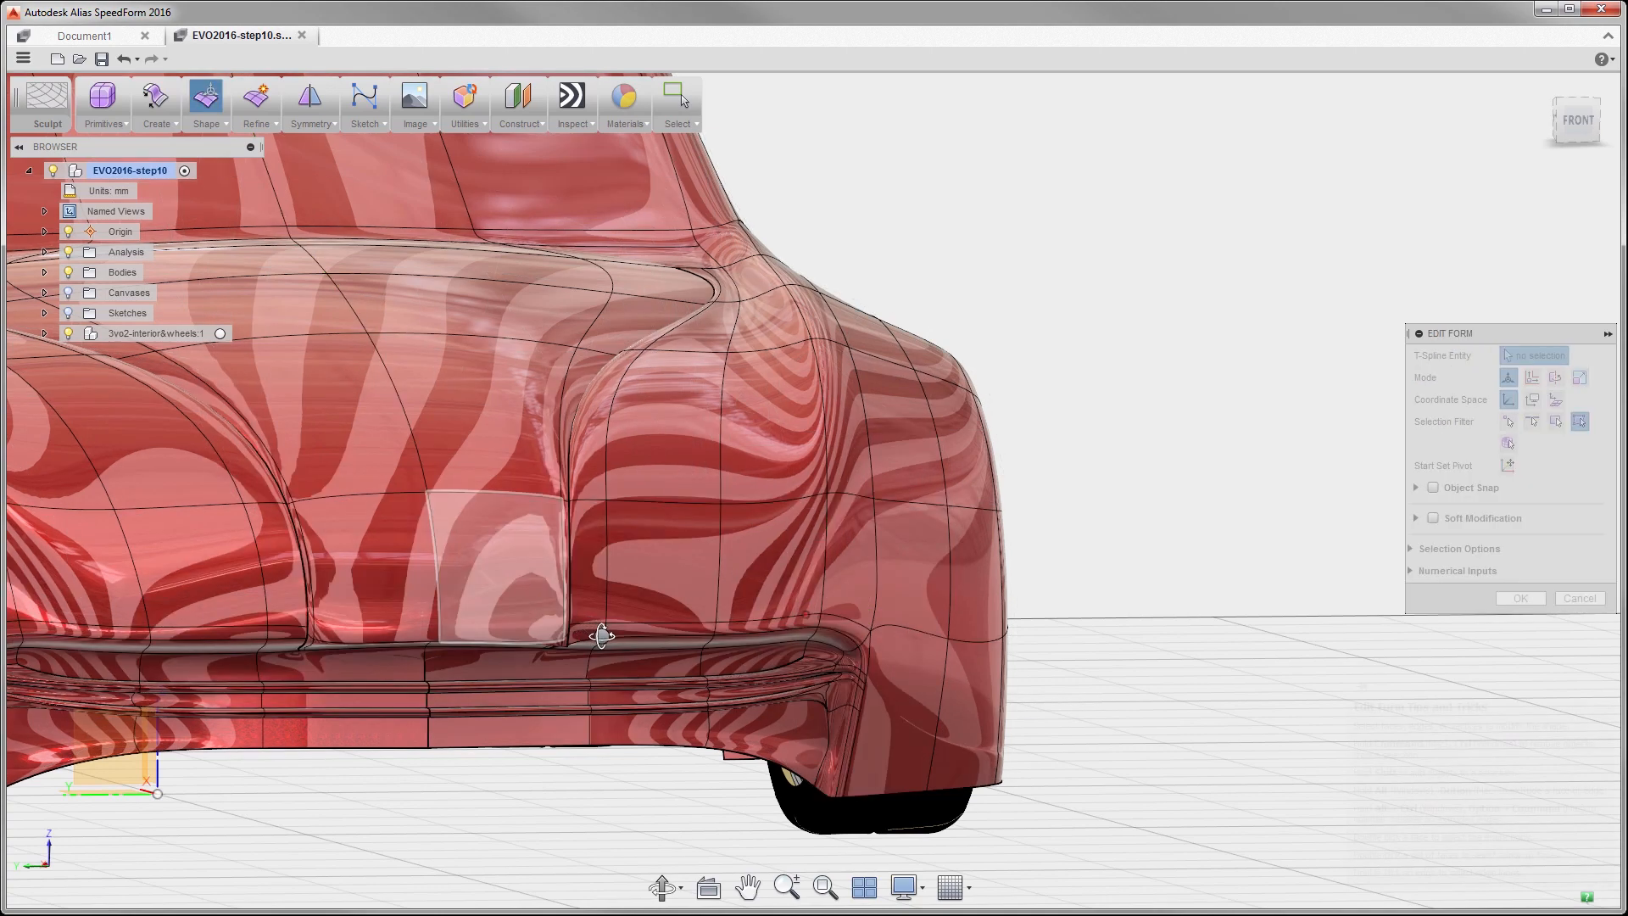
Drag the lower rear bodywork so the zebra stripes flow smoothly.
left_click_drag(603, 635, 618, 642)
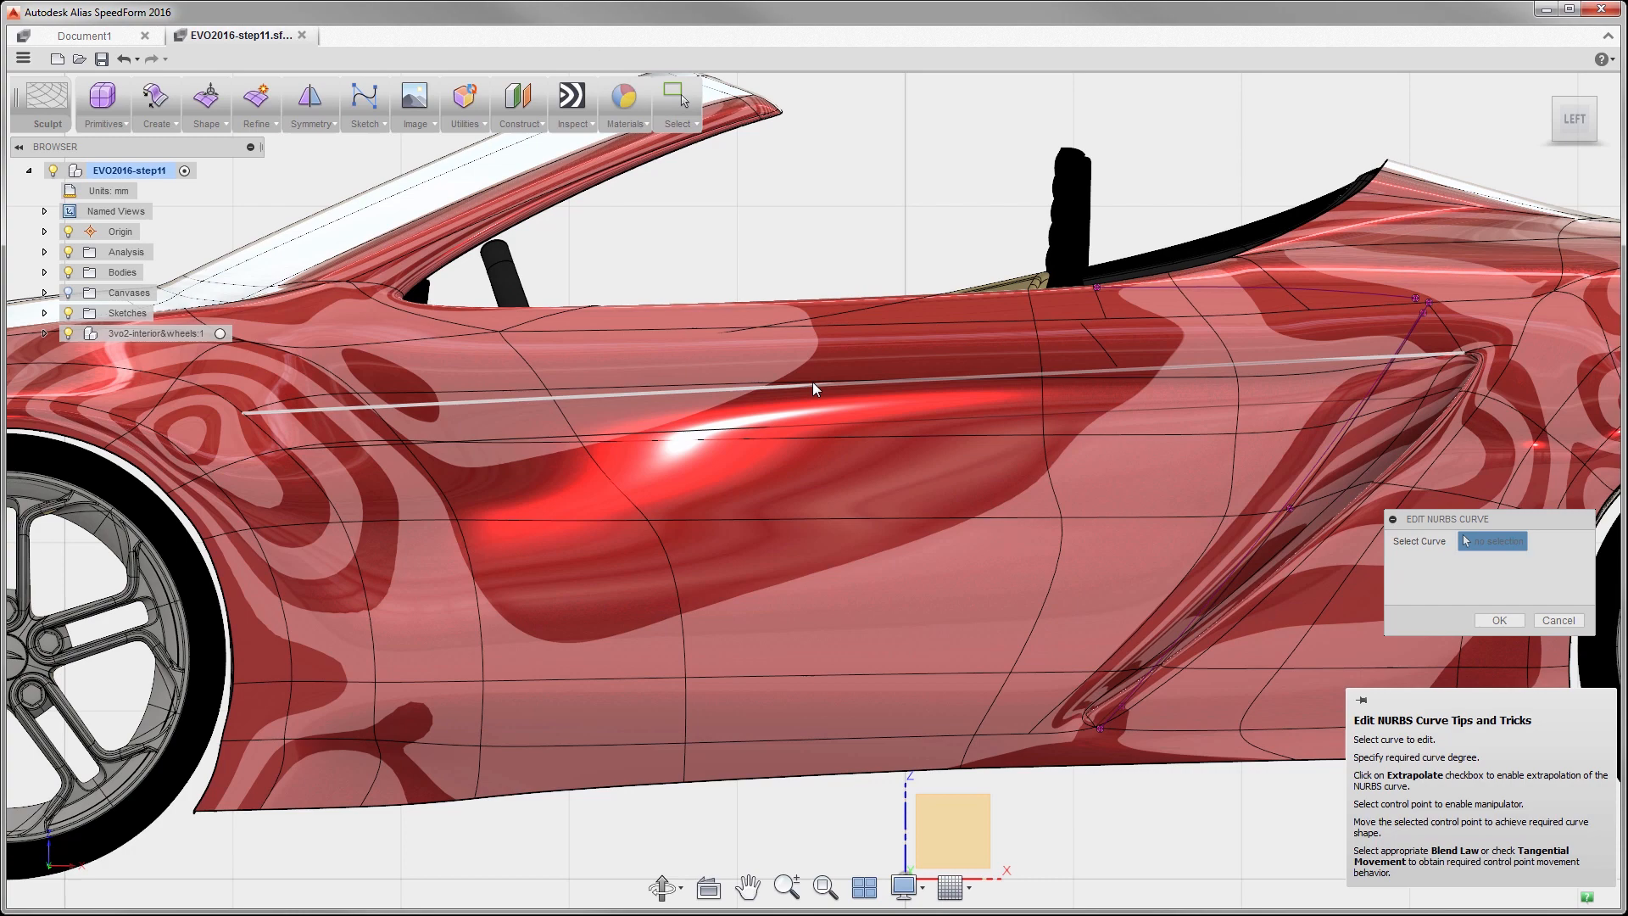
Select the long side crease curve for NURBS curve editing.
left_click(813, 389)
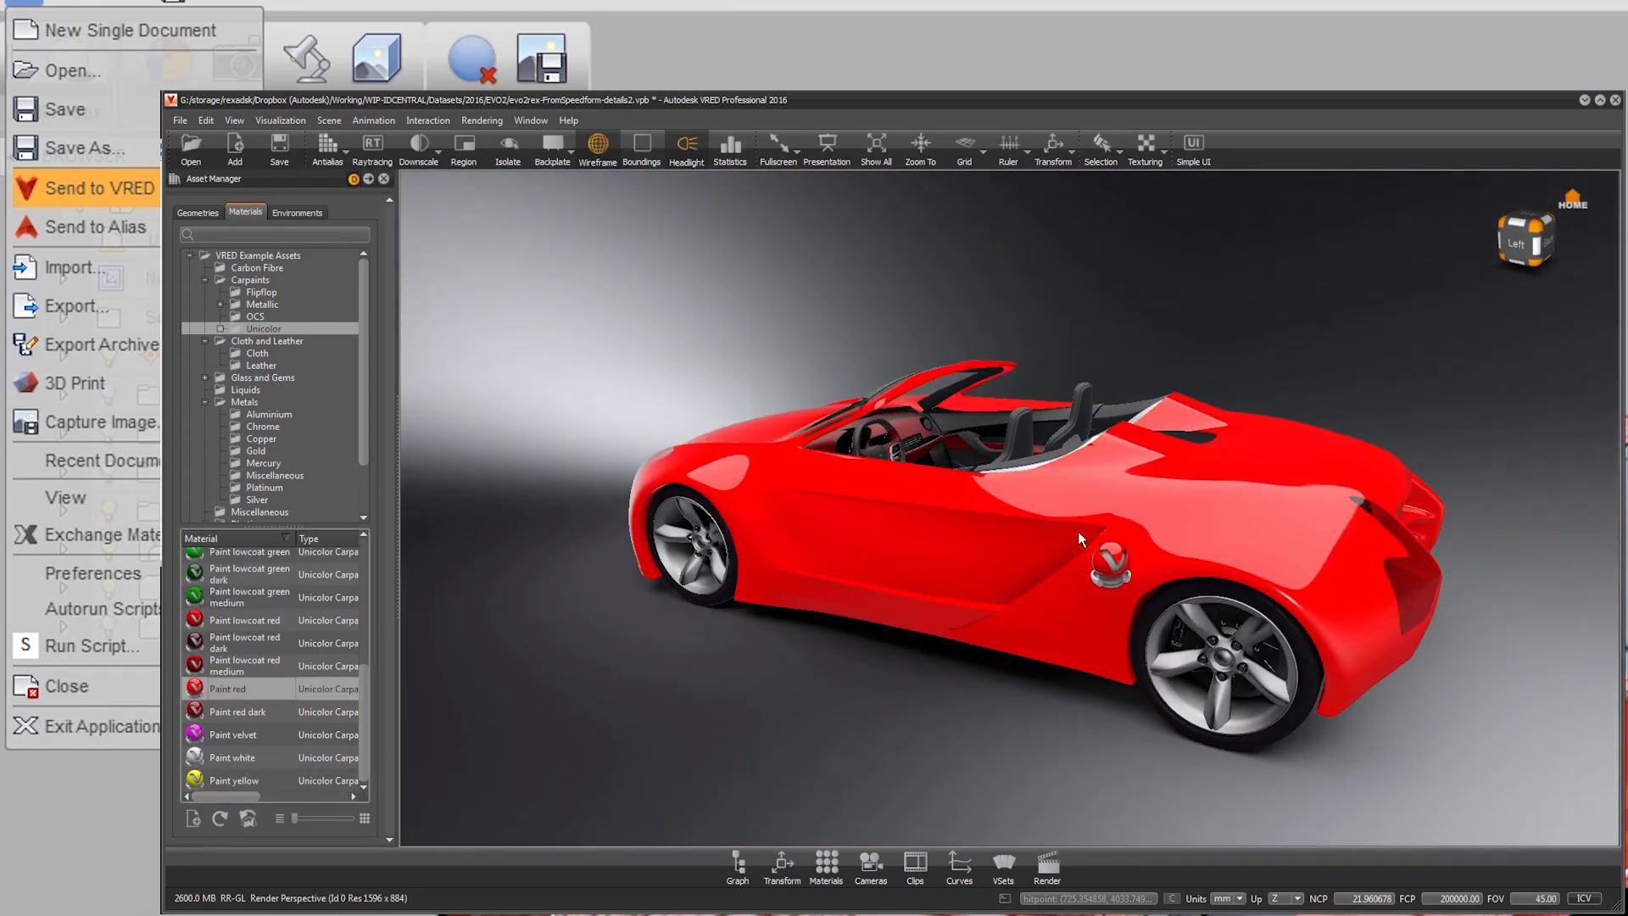
Apply Paint red dark to the car body and orbit to view it from the rear.
left_click_drag(1080, 540, 1044, 522)
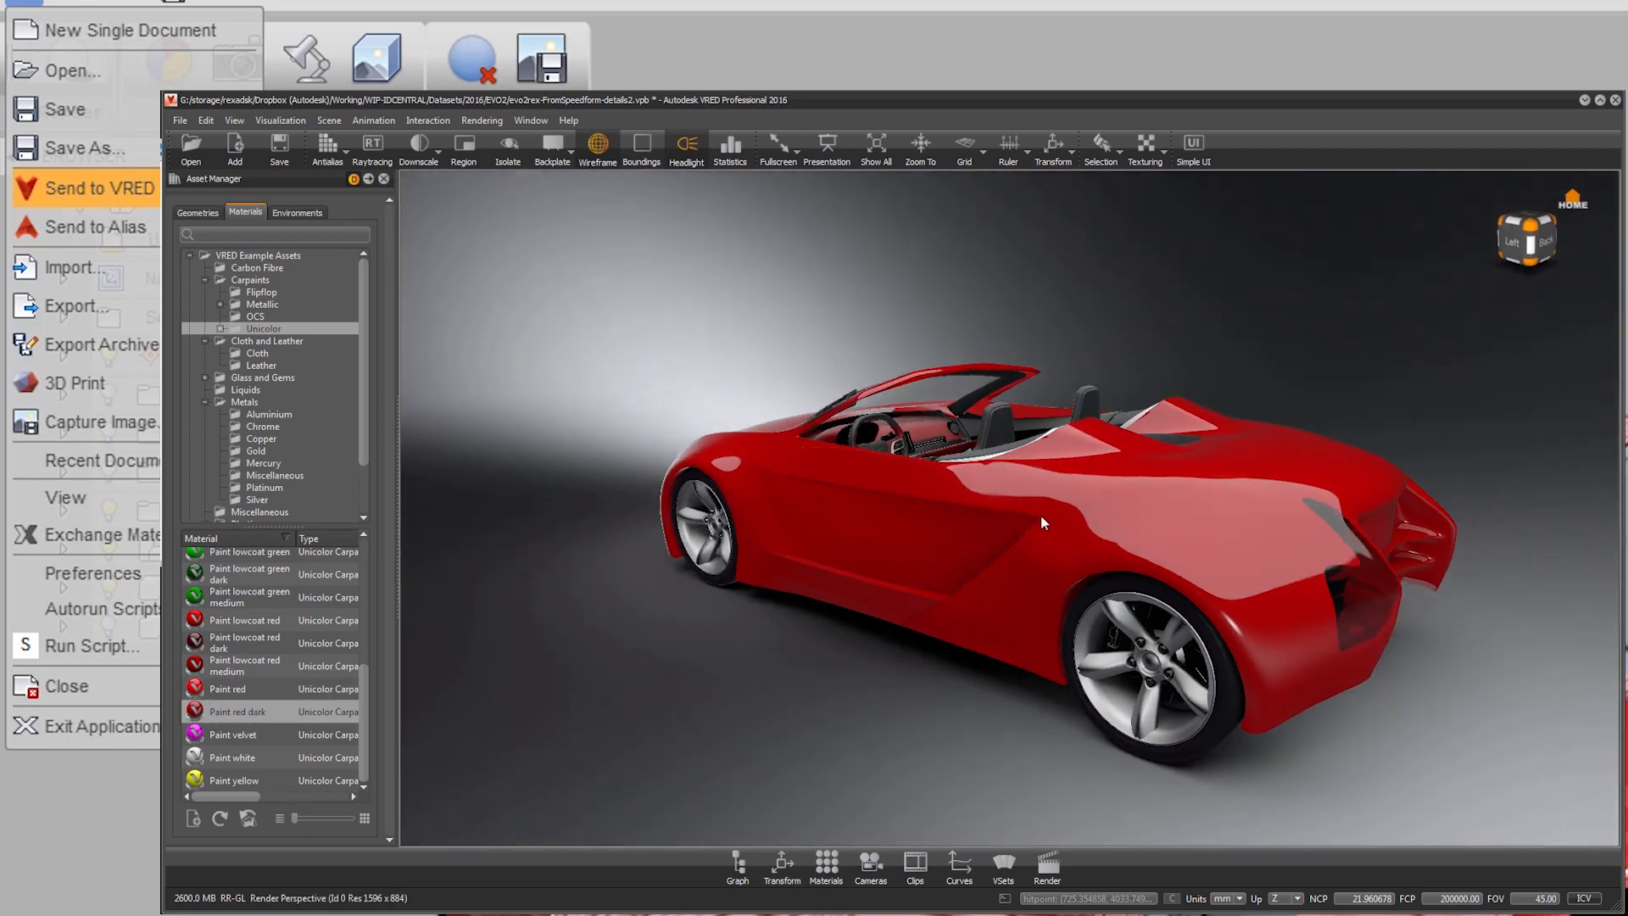
left_click_drag(1044, 522, 737, 441)
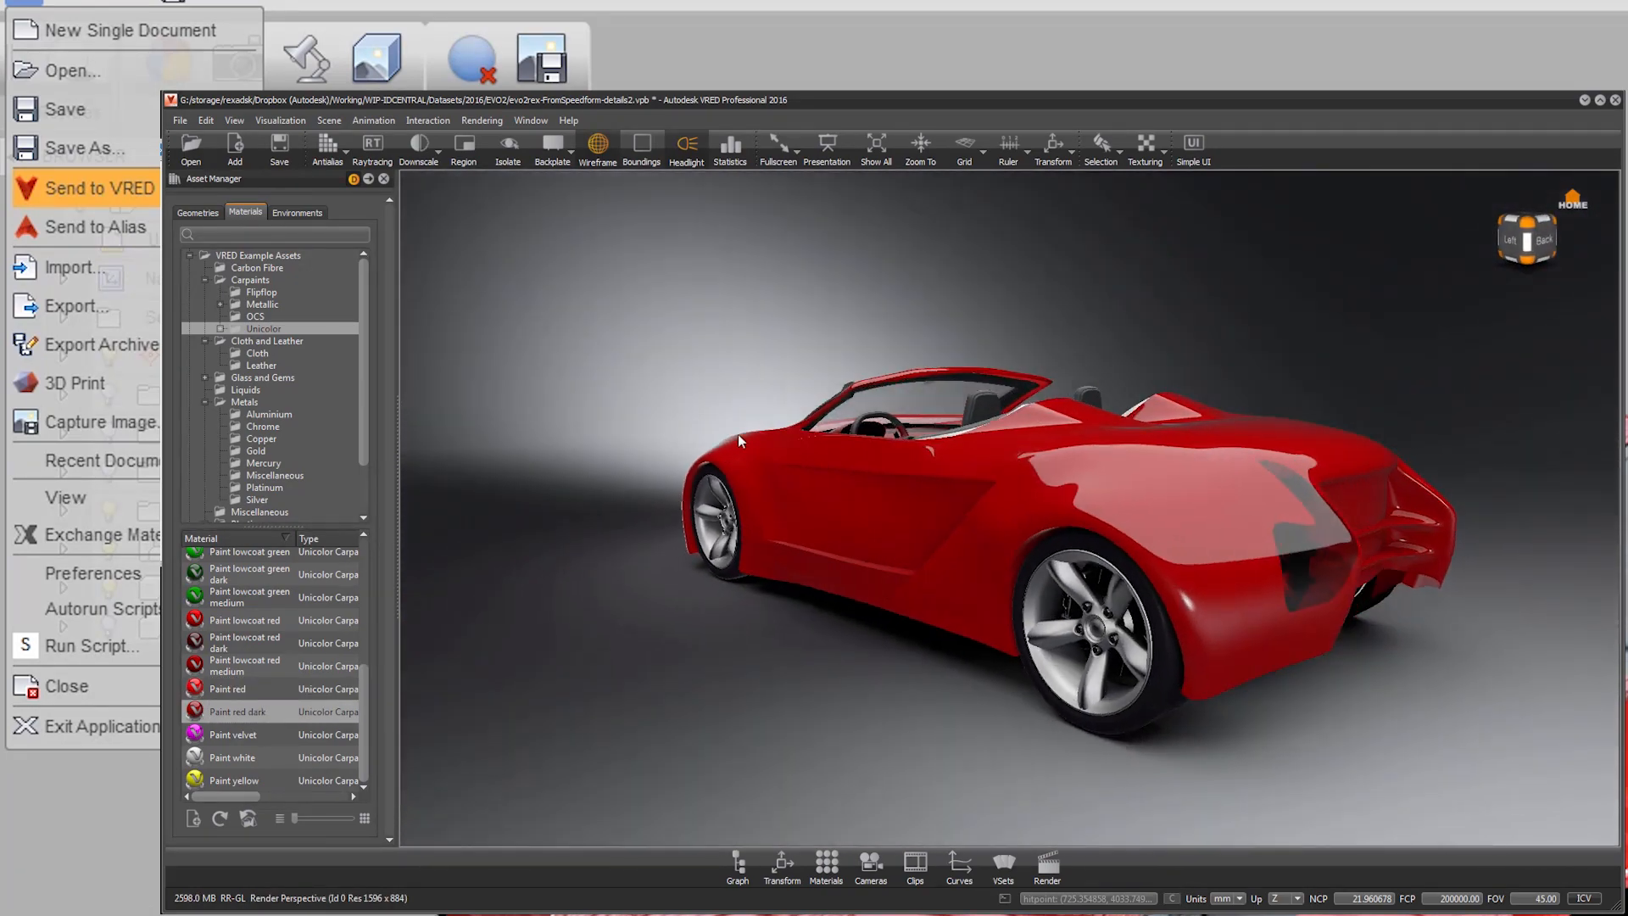
left_click(83, 204)
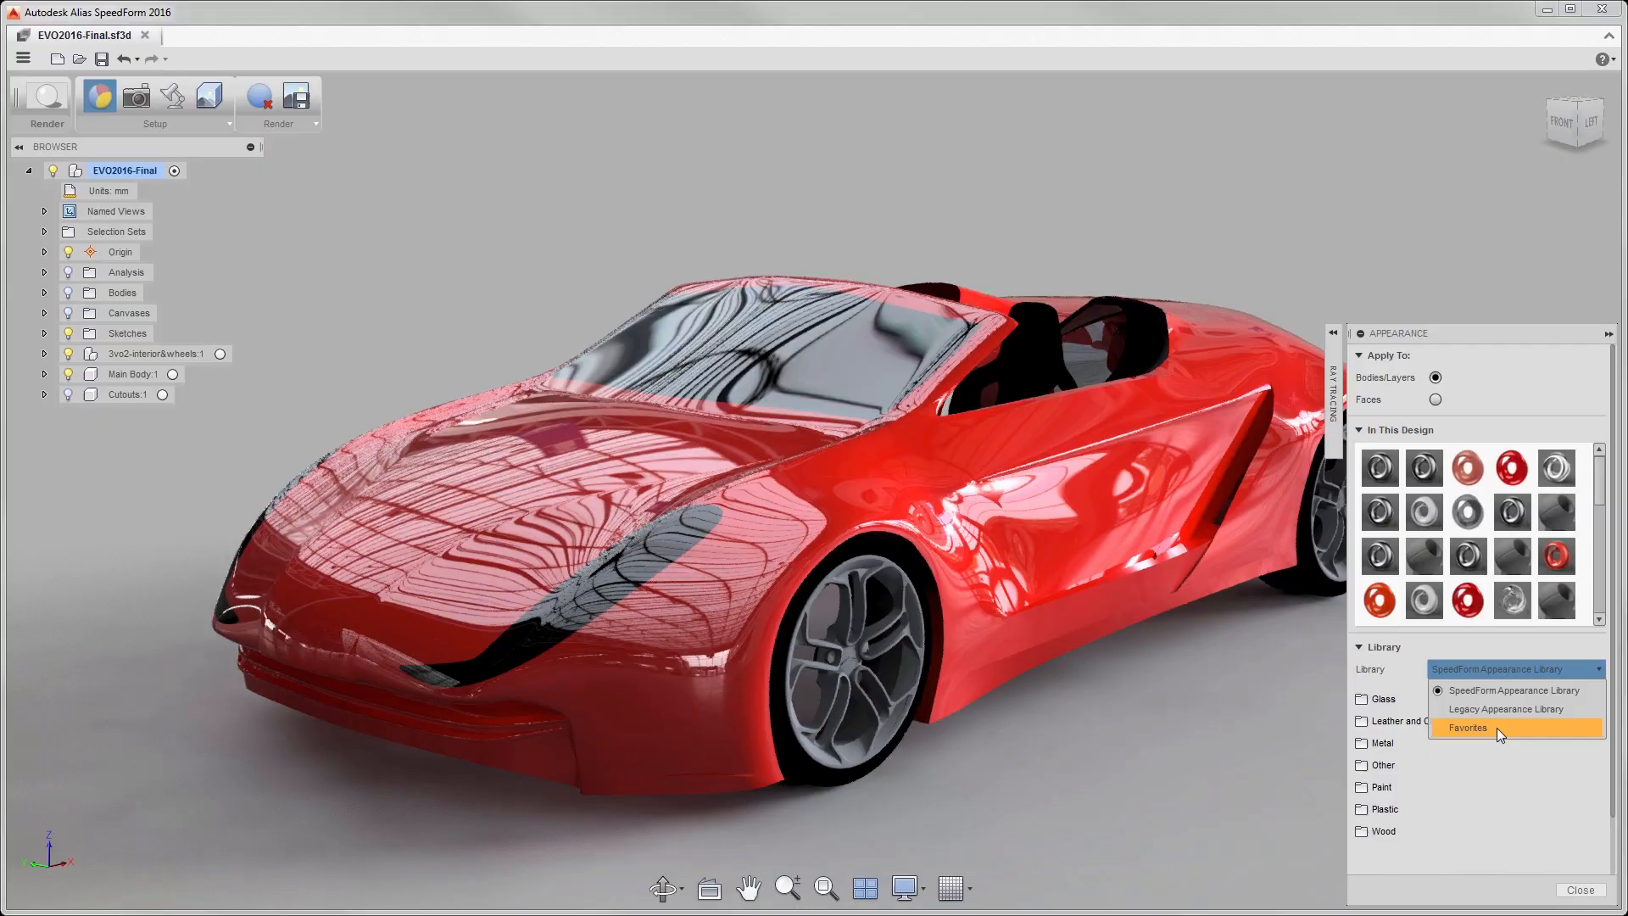
Switch the appearance library to Favorites to find Paint - Enamel Glossy (Black).
left_click(1468, 727)
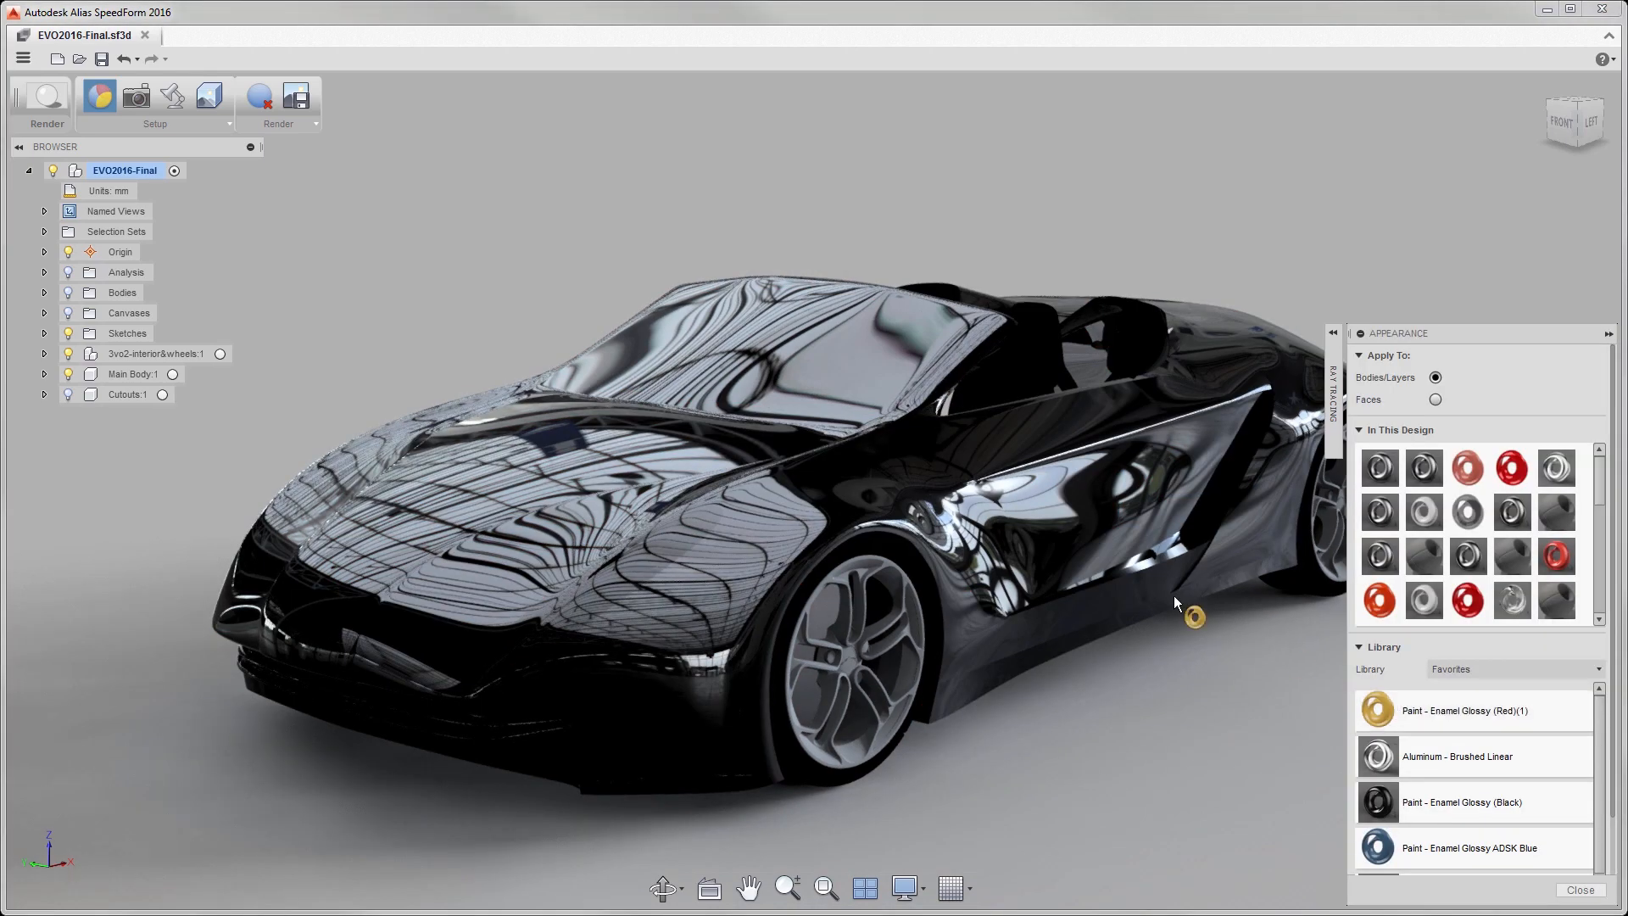